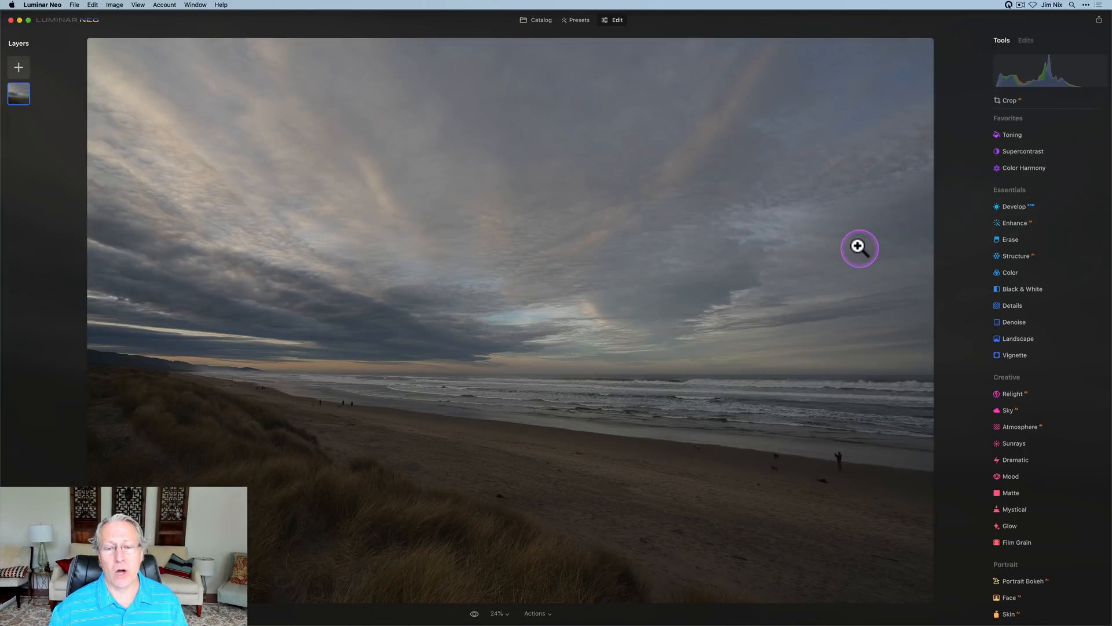
pyautogui.moveTo(996, 207)
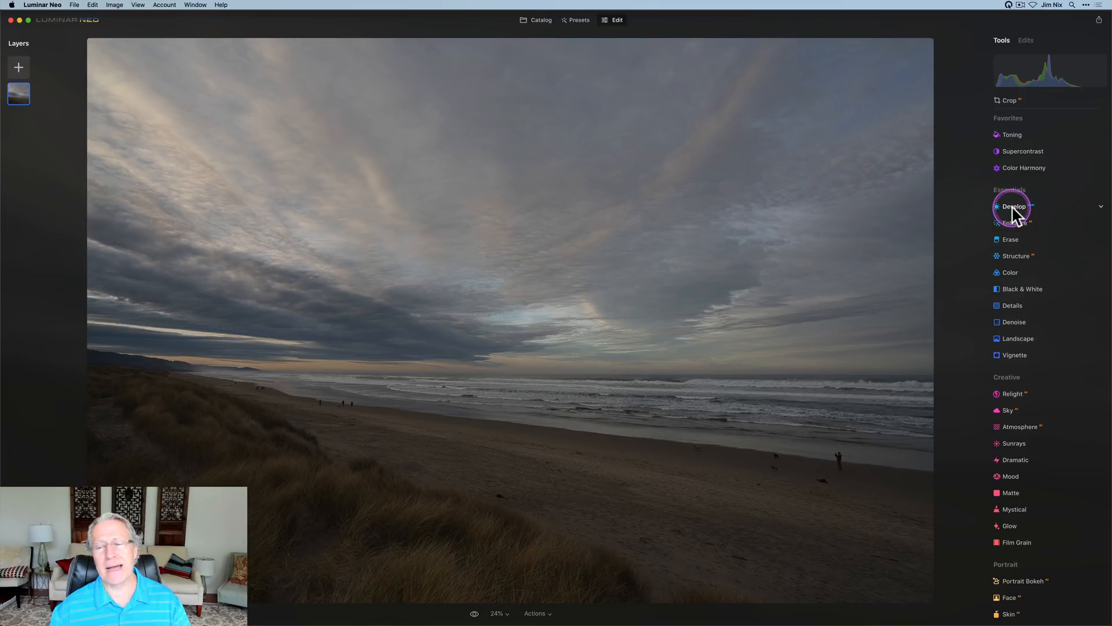
# Step: Brighten the dawn beach photo in Develop, warm it towards pink and raise Saturation to 19
pyautogui.click(1014, 206)
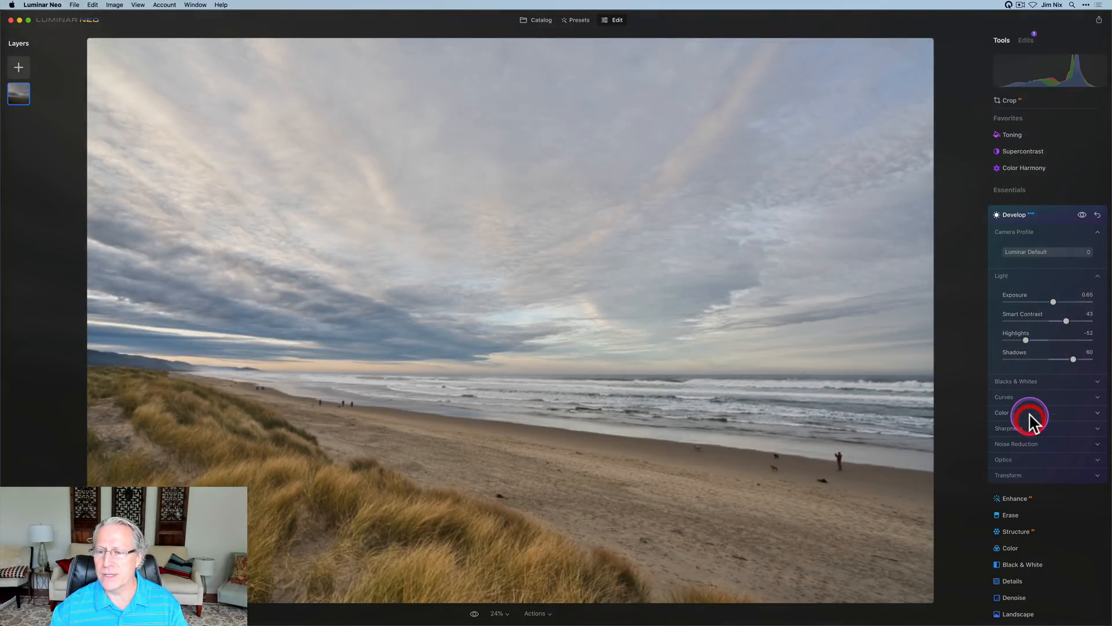
pyautogui.click(1002, 413)
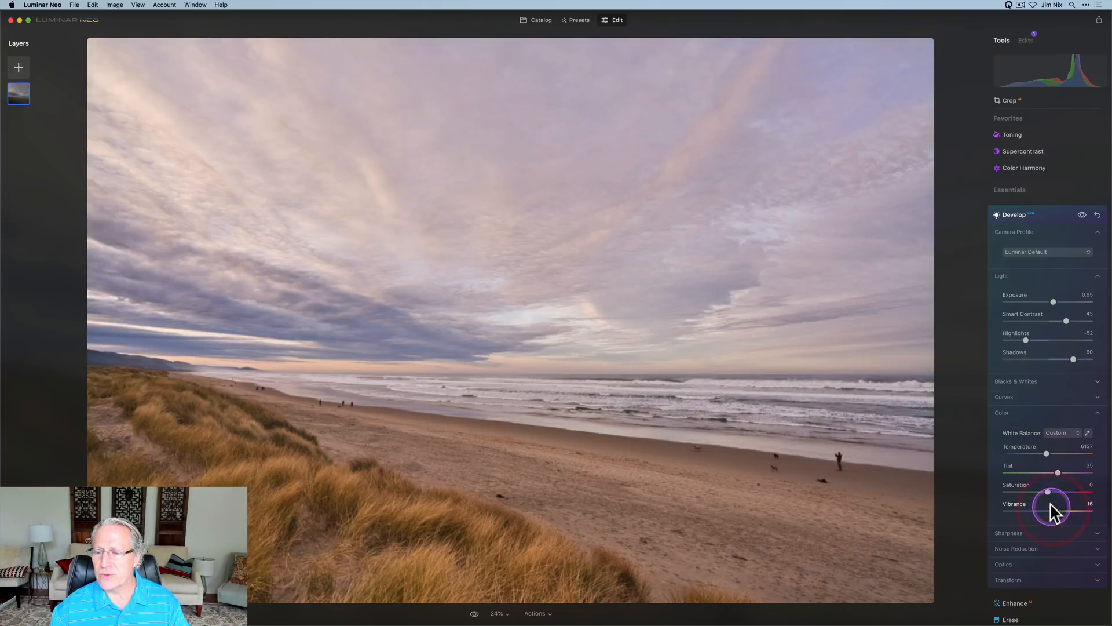
pyautogui.moveTo(1049, 491); pyautogui.dragTo(1056, 491)
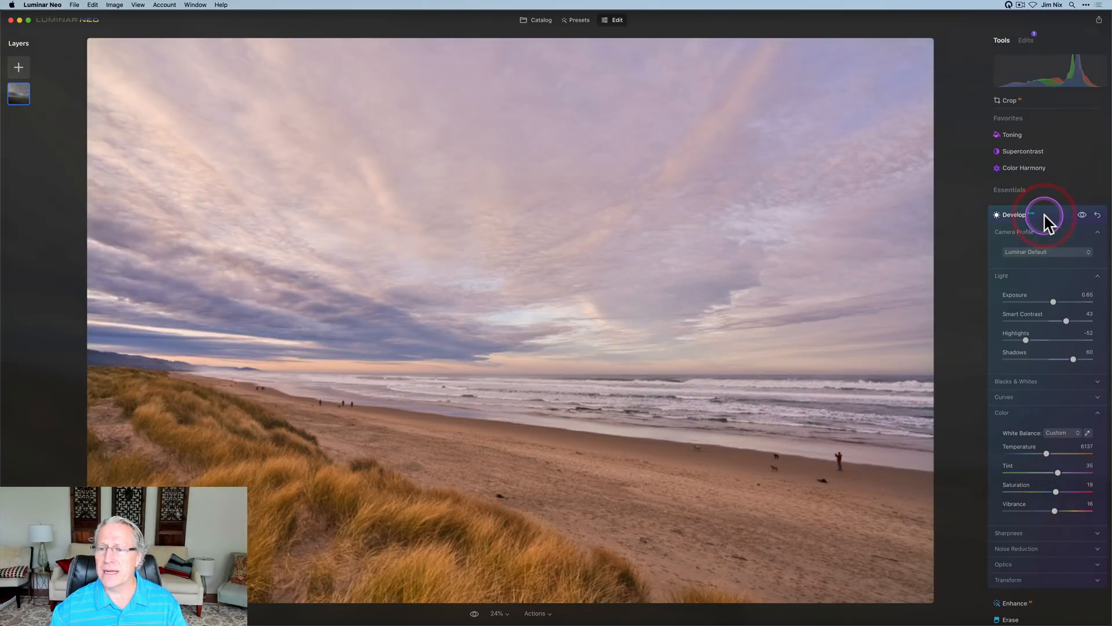
pyautogui.click(1013, 216)
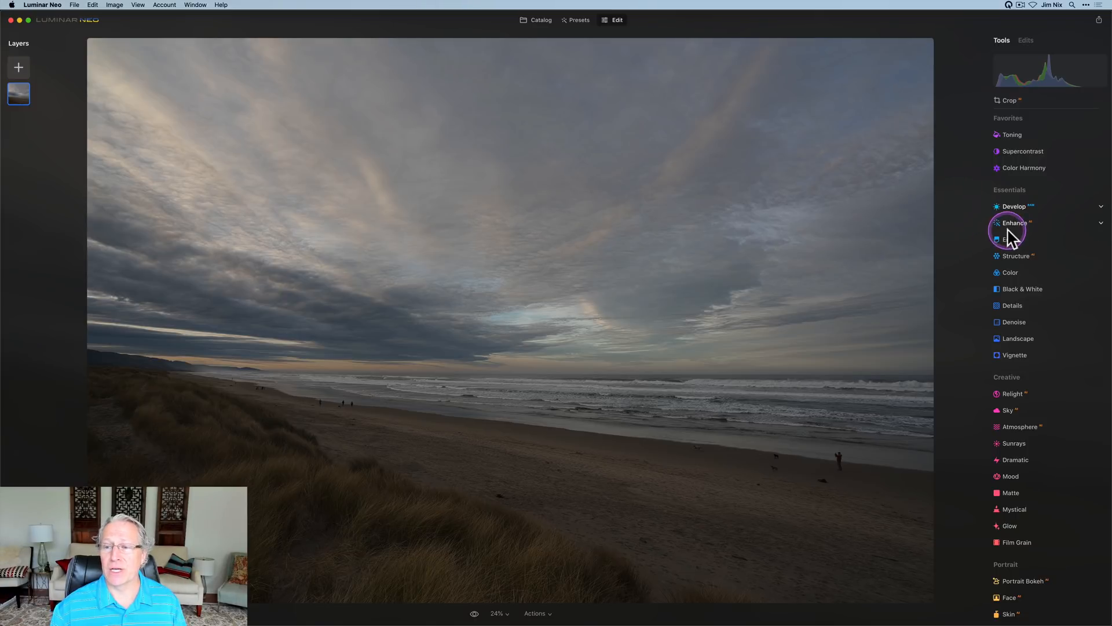
# Step: Boost Enhance Accent to 86, then nudge Color Saturation and Vibrance up slightly
pyautogui.click(1014, 223)
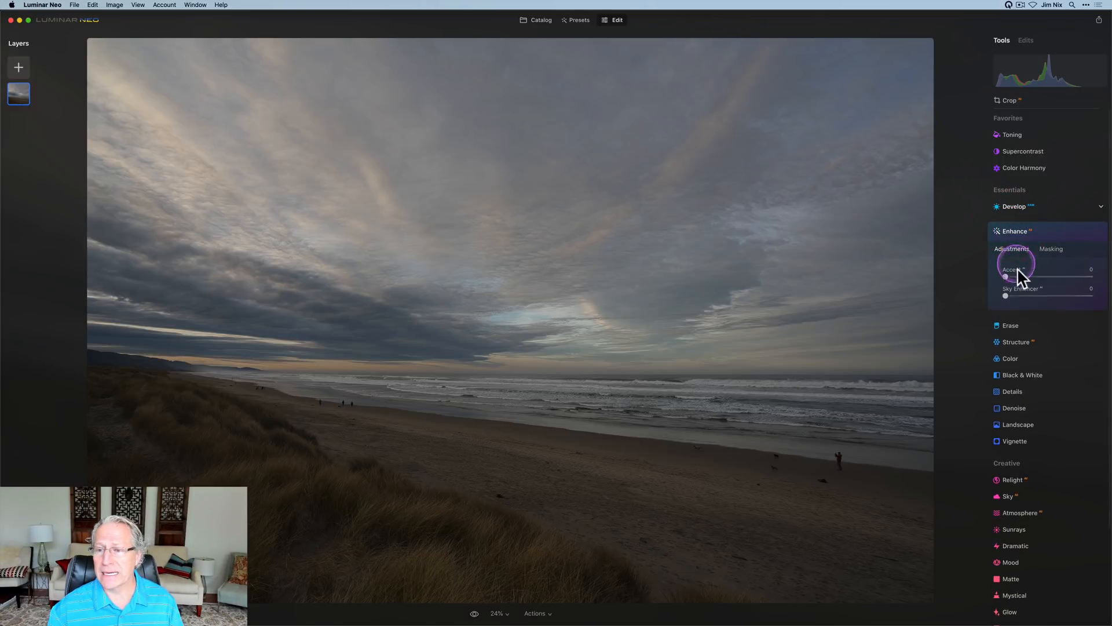
pyautogui.moveTo(1006, 277); pyautogui.dragTo(1069, 277)
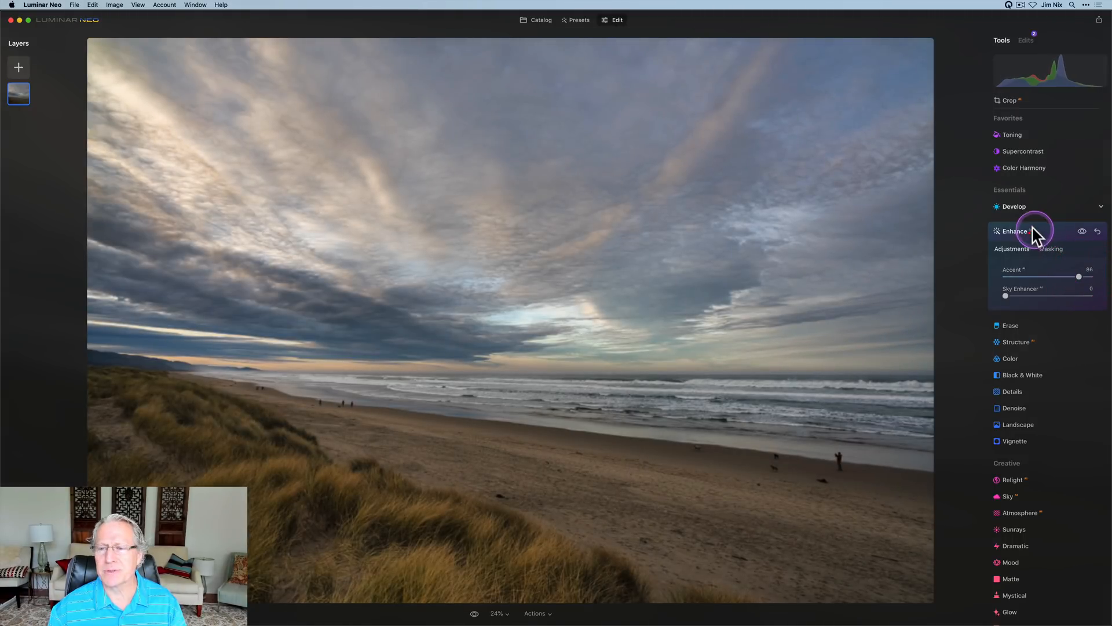
pyautogui.click(1014, 214)
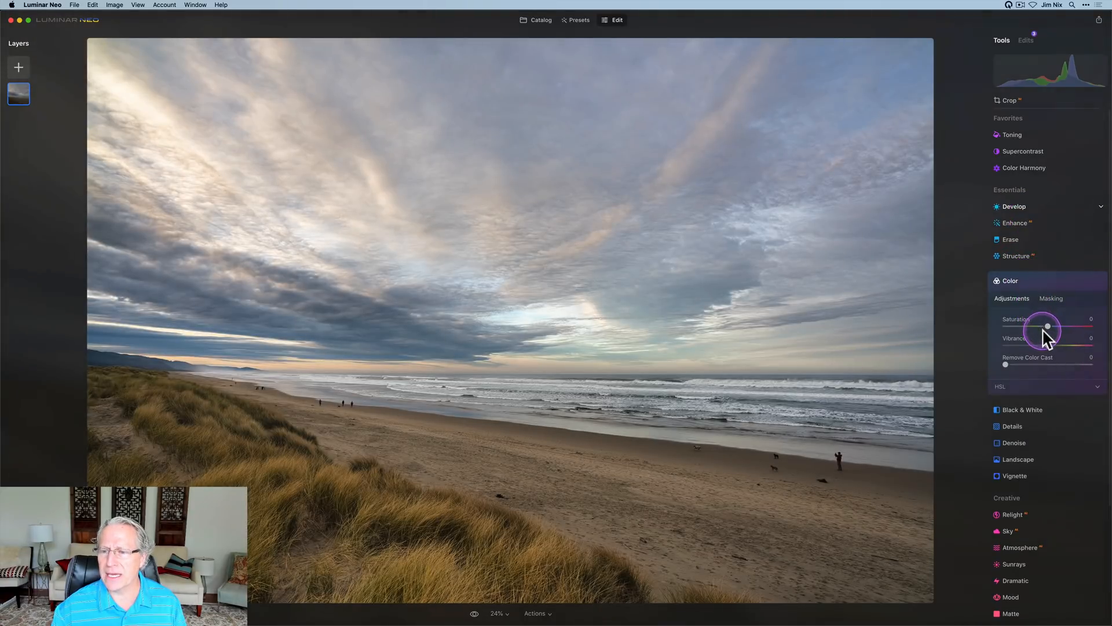
pyautogui.moveTo(1047, 327); pyautogui.dragTo(1052, 326)
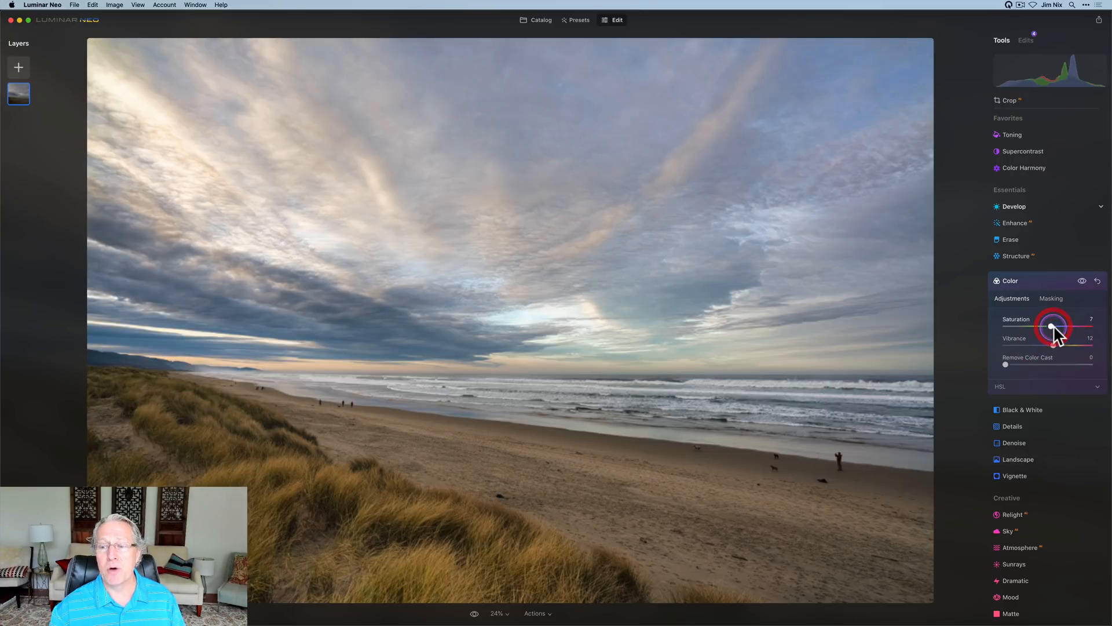
pyautogui.moveTo(1049, 327); pyautogui.dragTo(1054, 326)
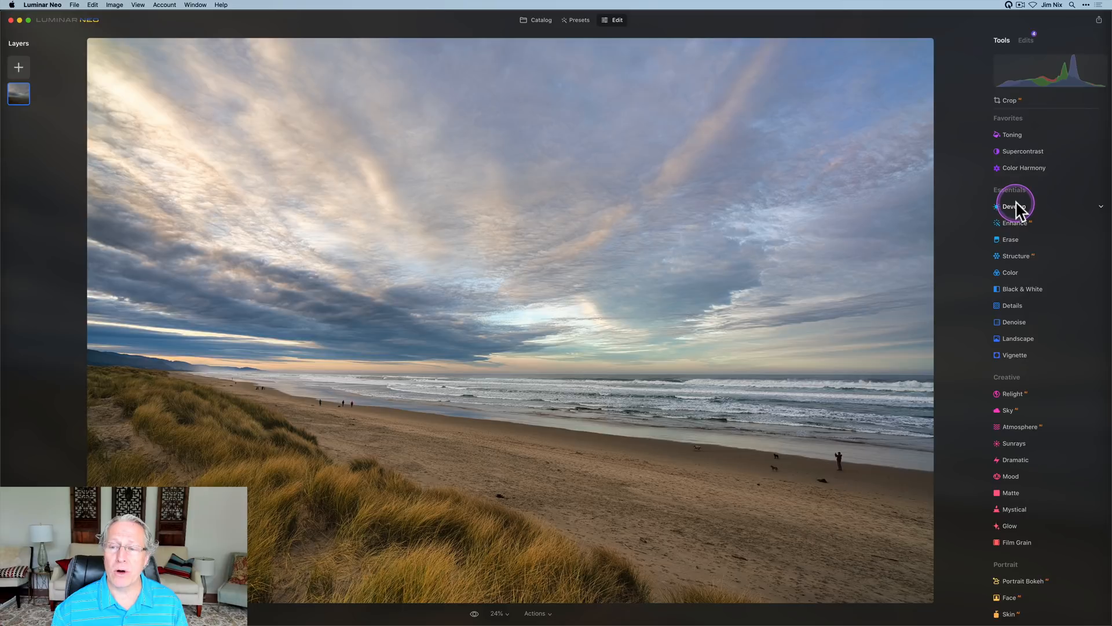
# Step: Expand Develop to show its Light and Color values all sitting at zero
pyautogui.click(1014, 206)
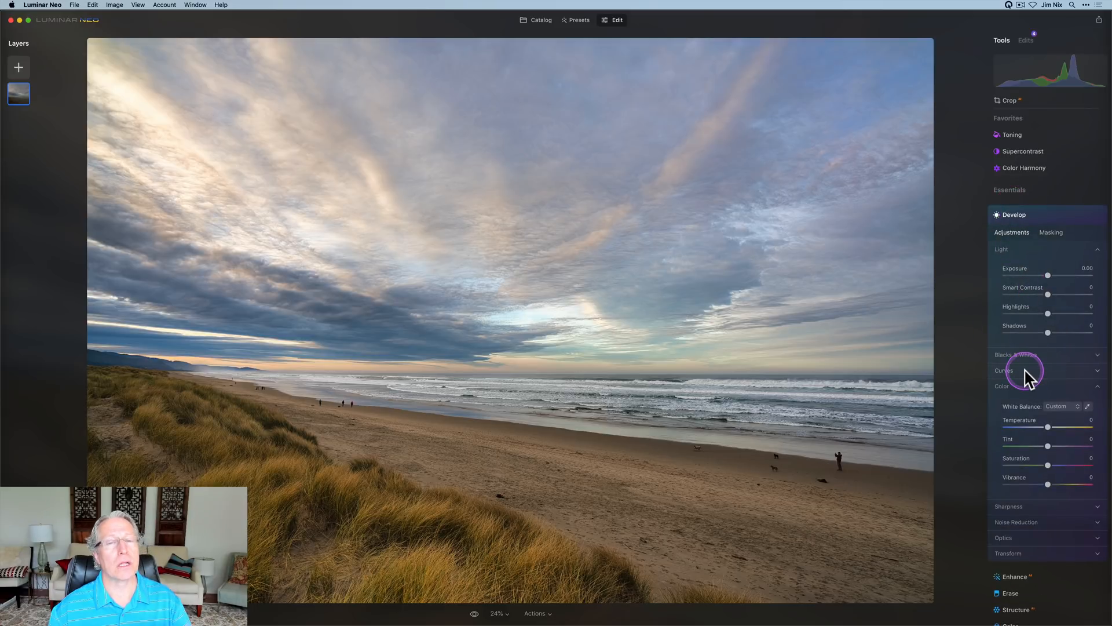
pyautogui.moveTo(1029, 376)
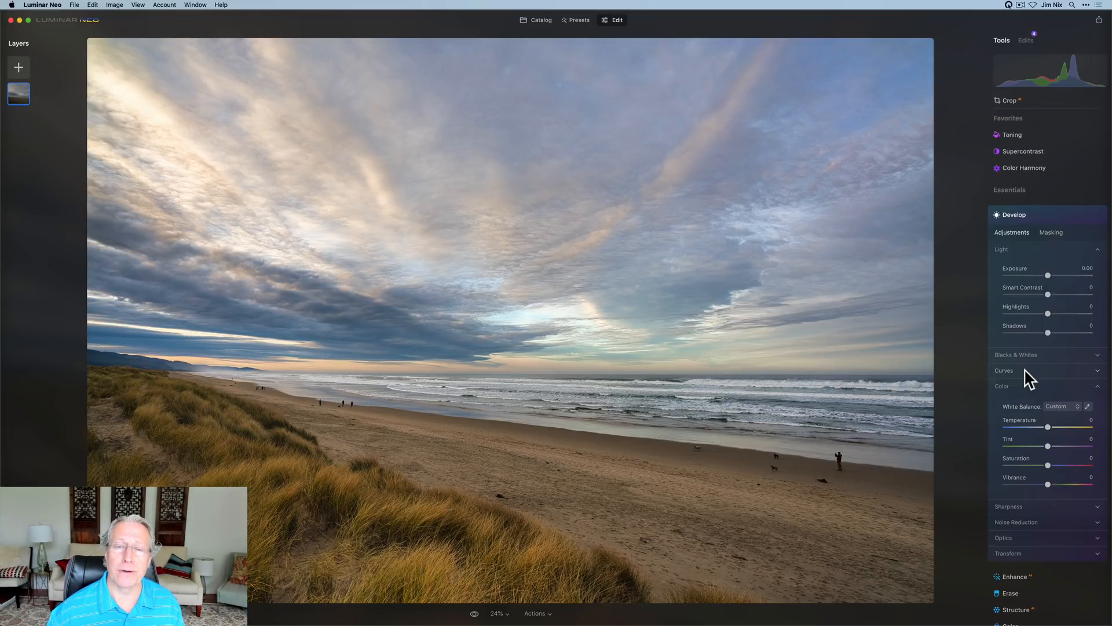
# Step: Brighten the beach photo moderately with the Develop light sliders
pyautogui.click(1015, 213)
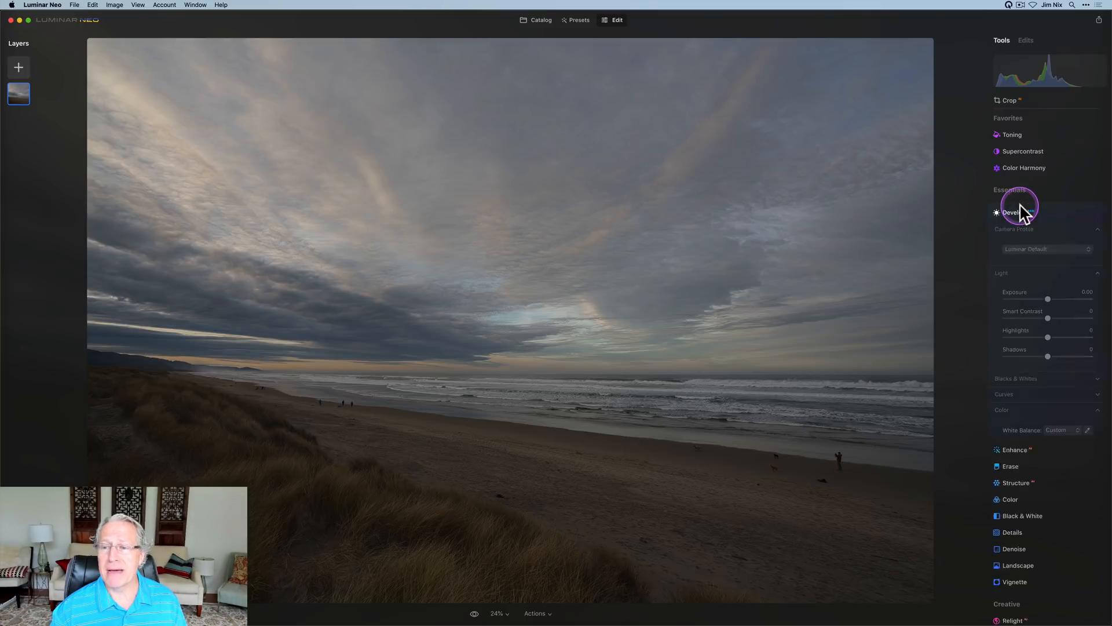
pyautogui.moveTo(1047, 299); pyautogui.dragTo(1057, 299)
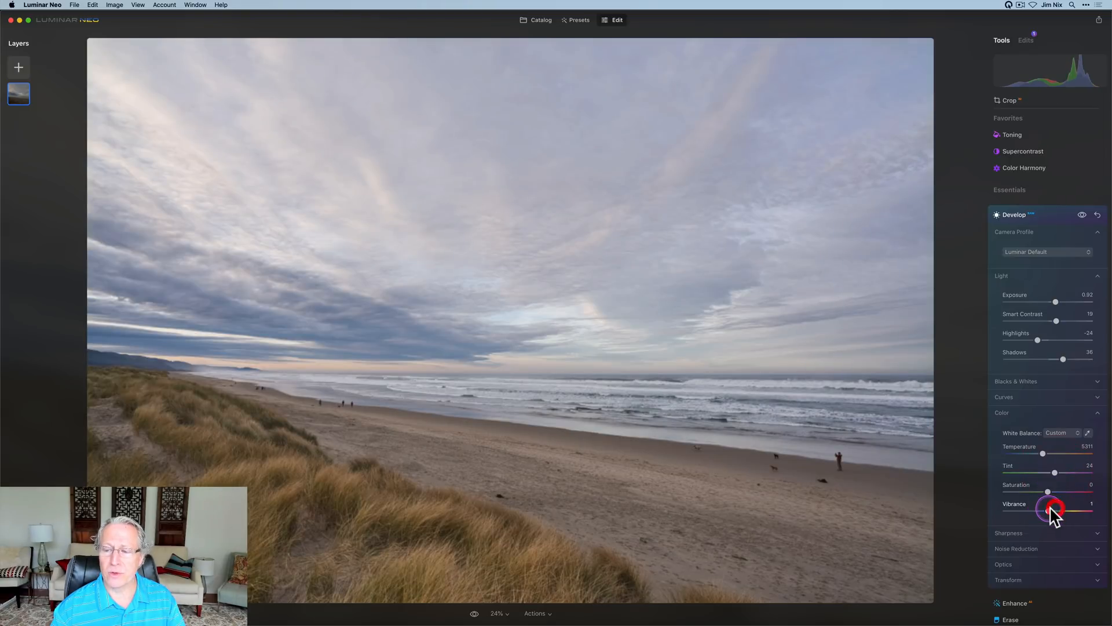
pyautogui.click(1015, 206)
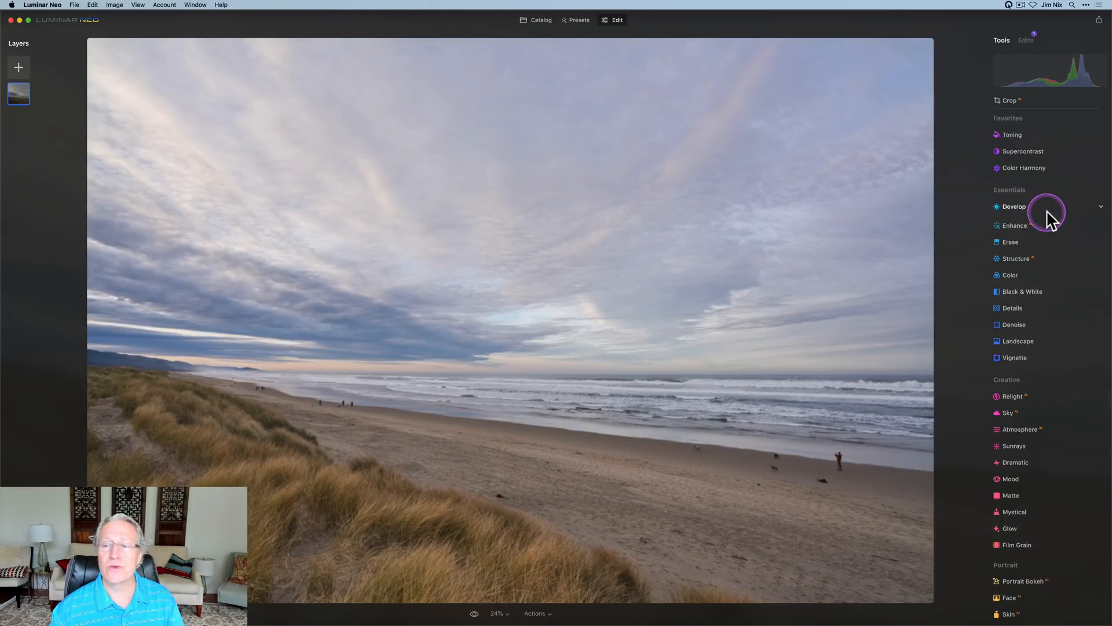
# Step: Raise the Enhance Accent and add Landscape Golden Hour warmth of 25
pyautogui.click(1014, 226)
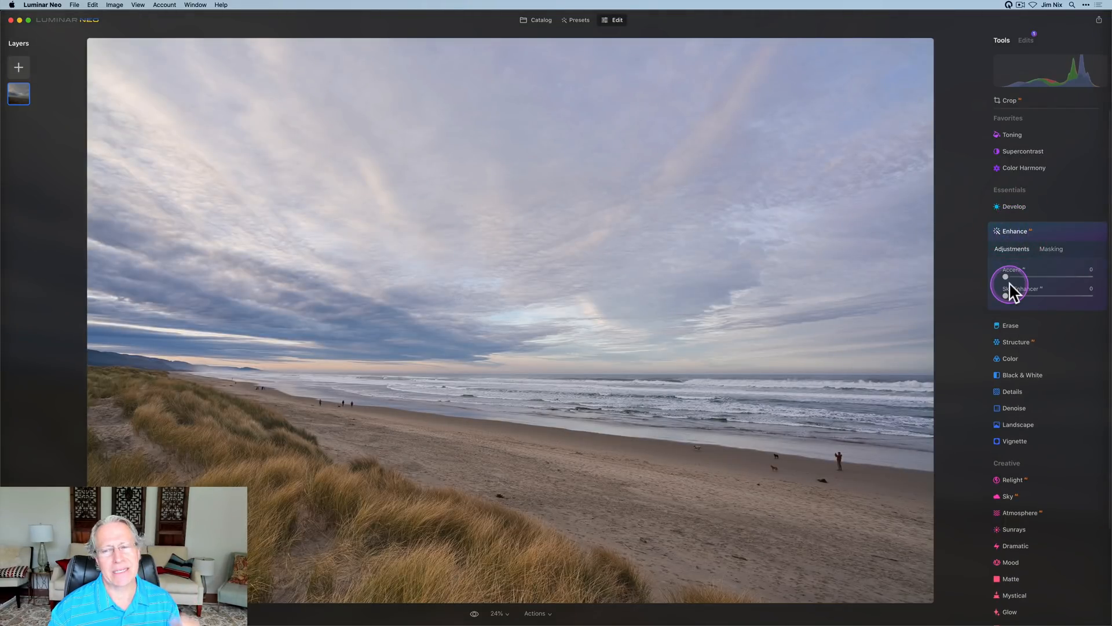
pyautogui.moveTo(1005, 277); pyautogui.dragTo(1050, 277)
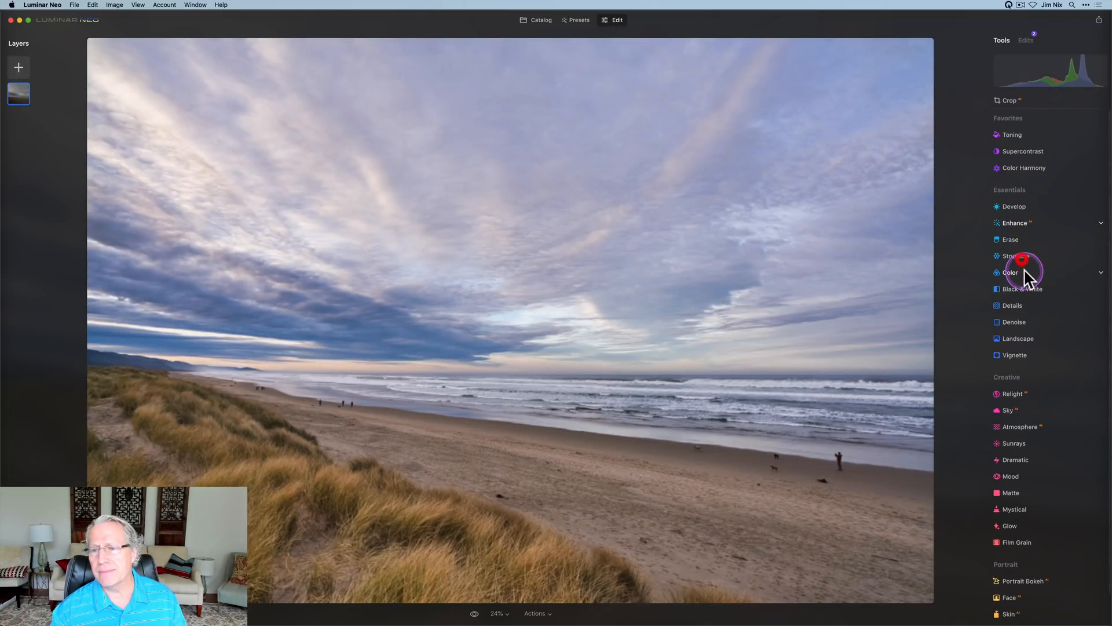
pyautogui.click(1014, 264)
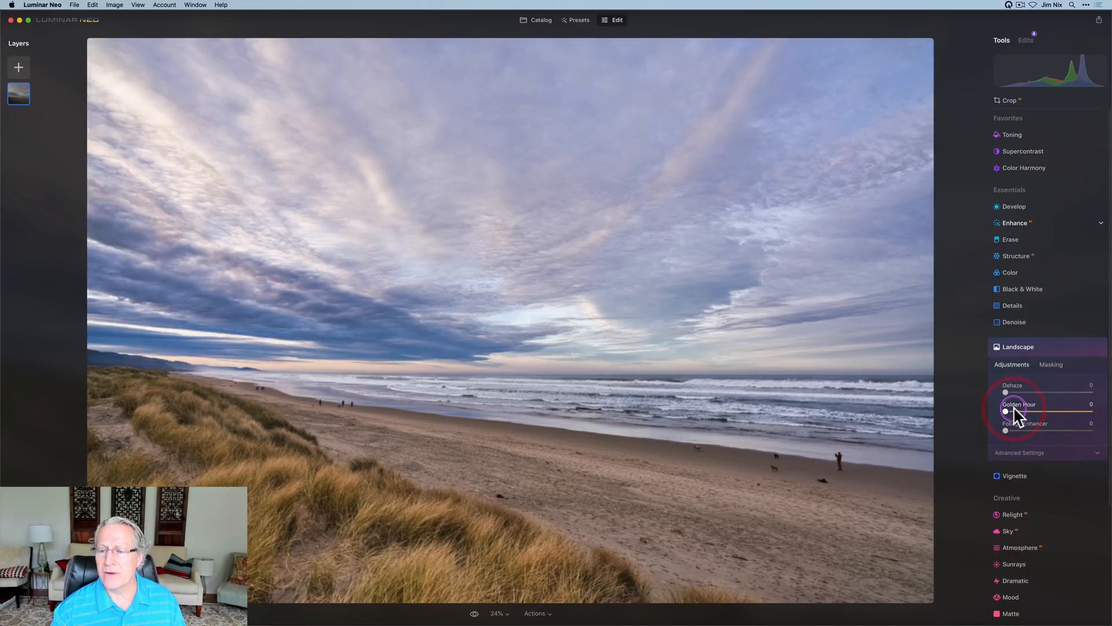
pyautogui.moveTo(1006, 411); pyautogui.dragTo(1026, 411)
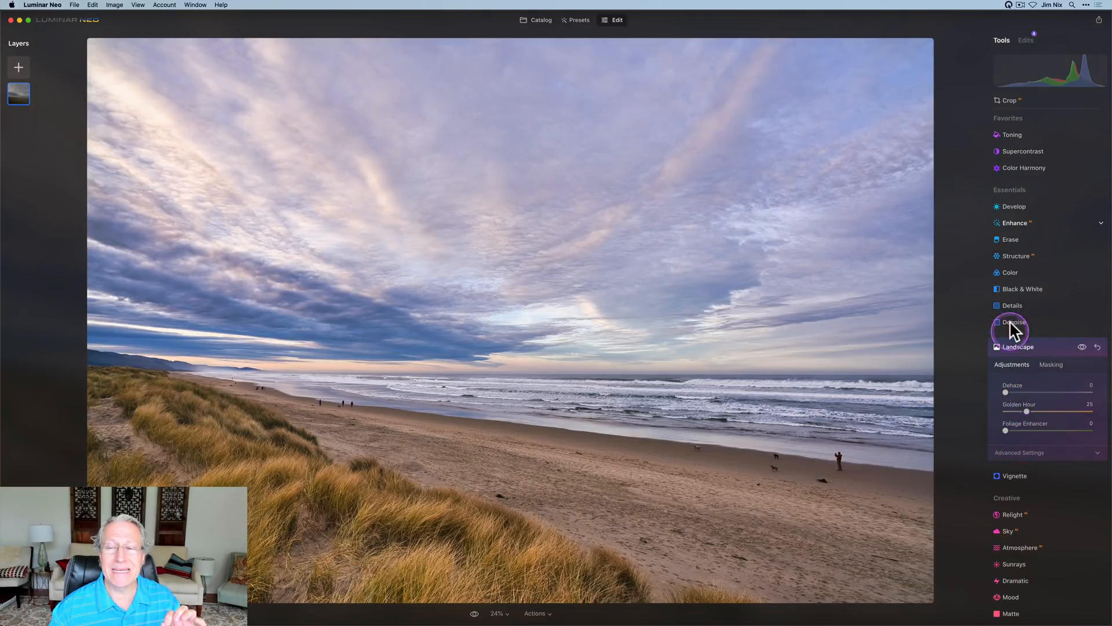
pyautogui.moveTo(1023, 255)
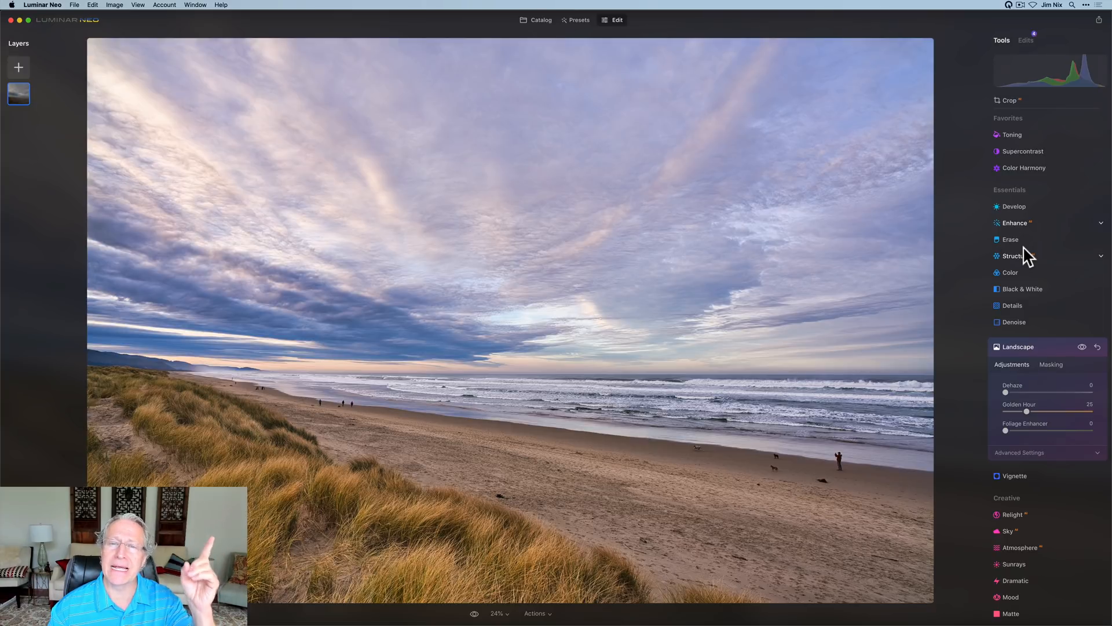
# Step: Expand the Develop tool after the beach photo is reset to its unedited look
pyautogui.click(1013, 206)
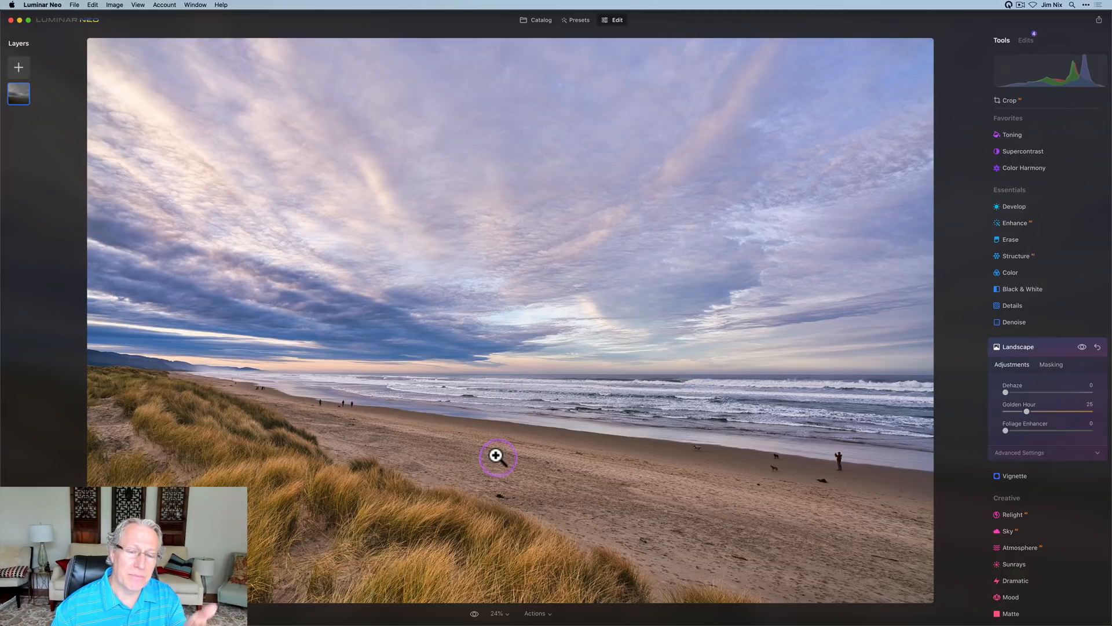
pyautogui.moveTo(624, 298)
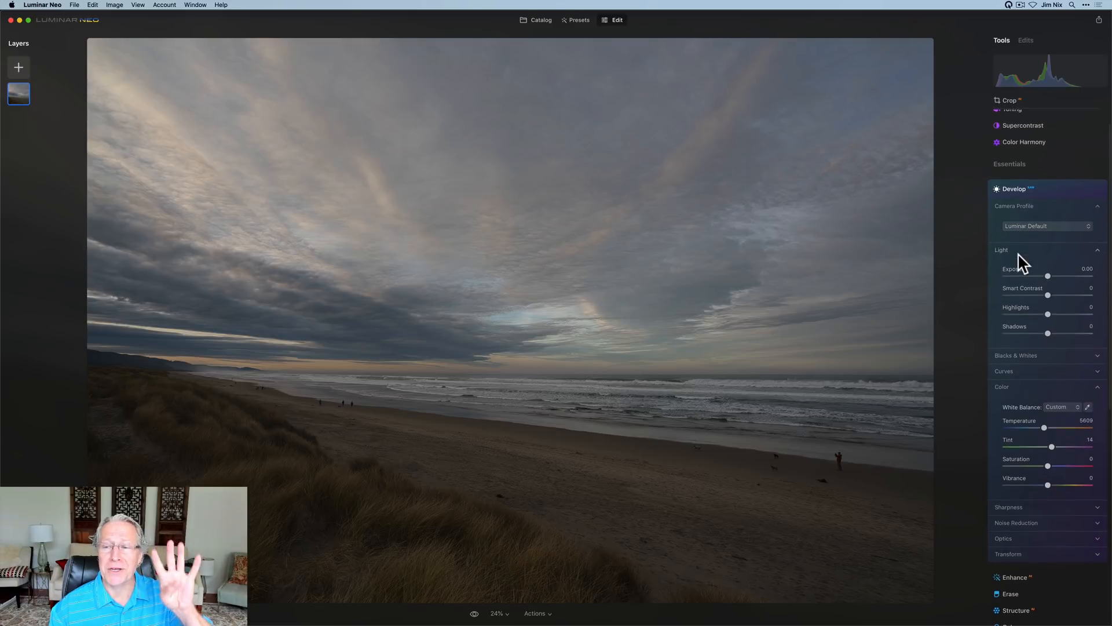
# Step: Set Develop Exposure 1.10, Smart Contrast 38, Highlights -41 and Shadows 34
pyautogui.moveTo(1047, 276); pyautogui.dragTo(1058, 275)
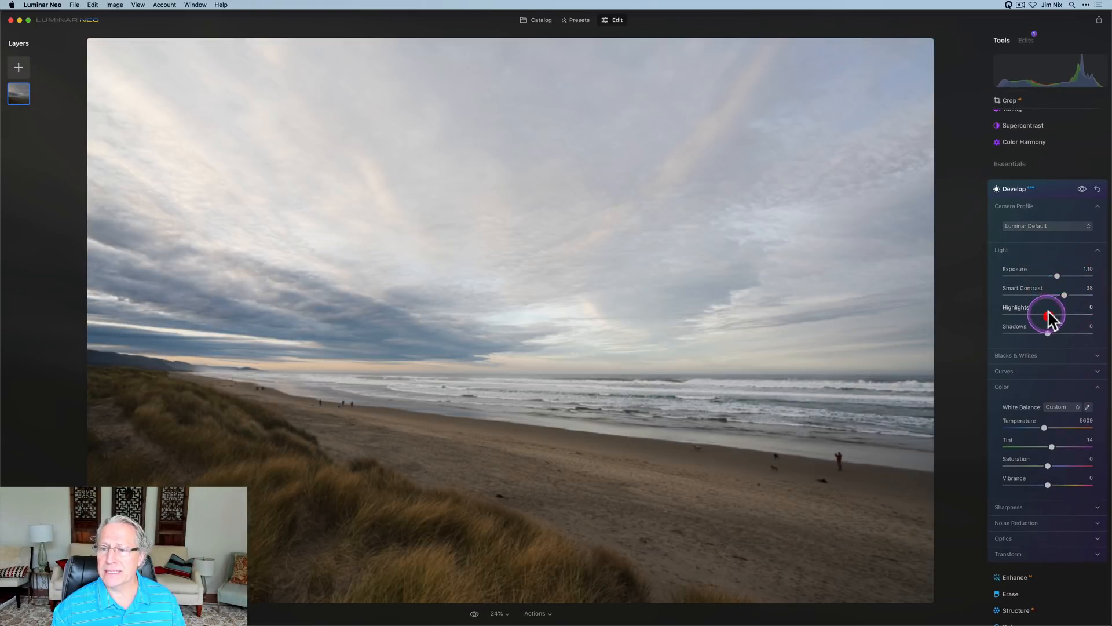
pyautogui.moveTo(1049, 315); pyautogui.dragTo(1063, 334)
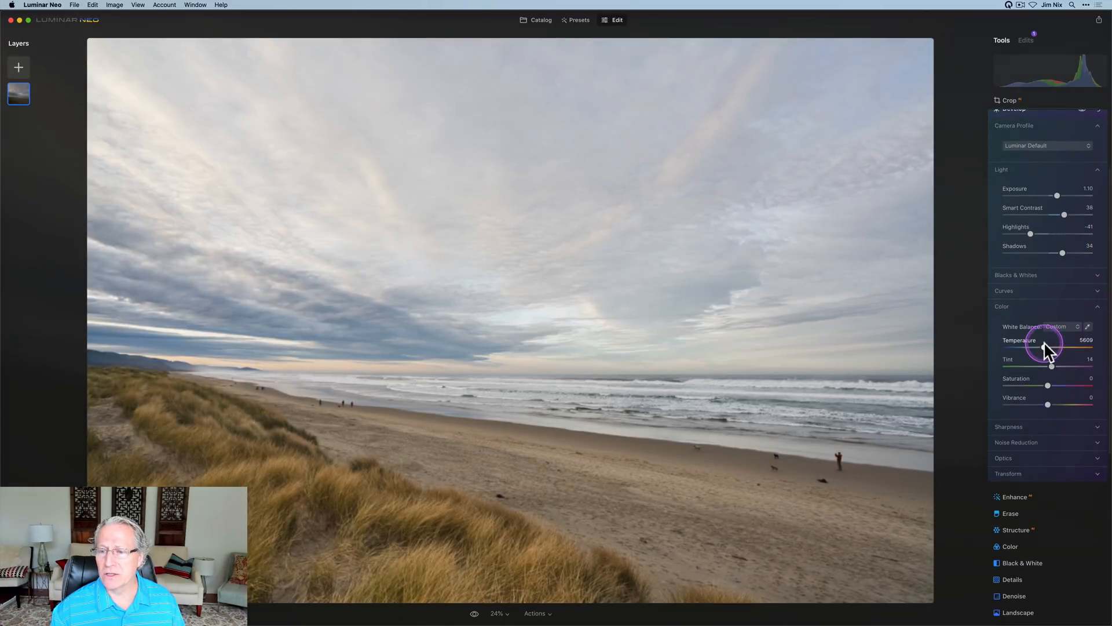
pyautogui.moveTo(1052, 348); pyautogui.dragTo(1057, 369)
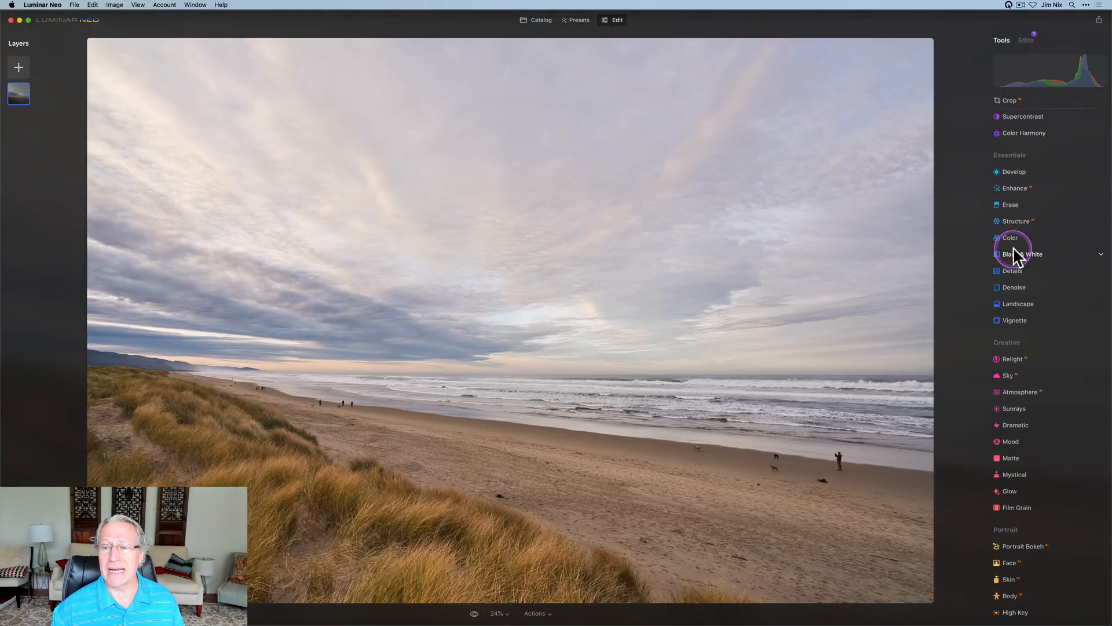
# Step: Raise Color Saturation to 44 and Vibrance to 26, and set Landscape Golden Hour to 33
pyautogui.click(1010, 238)
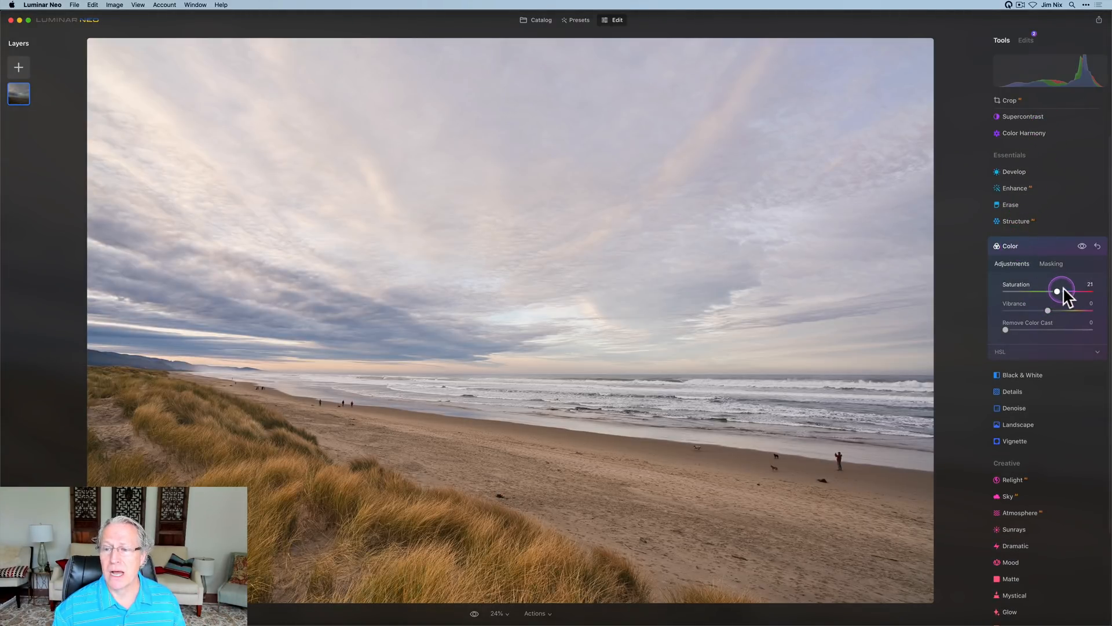
pyautogui.moveTo(1047, 310); pyautogui.dragTo(1060, 310)
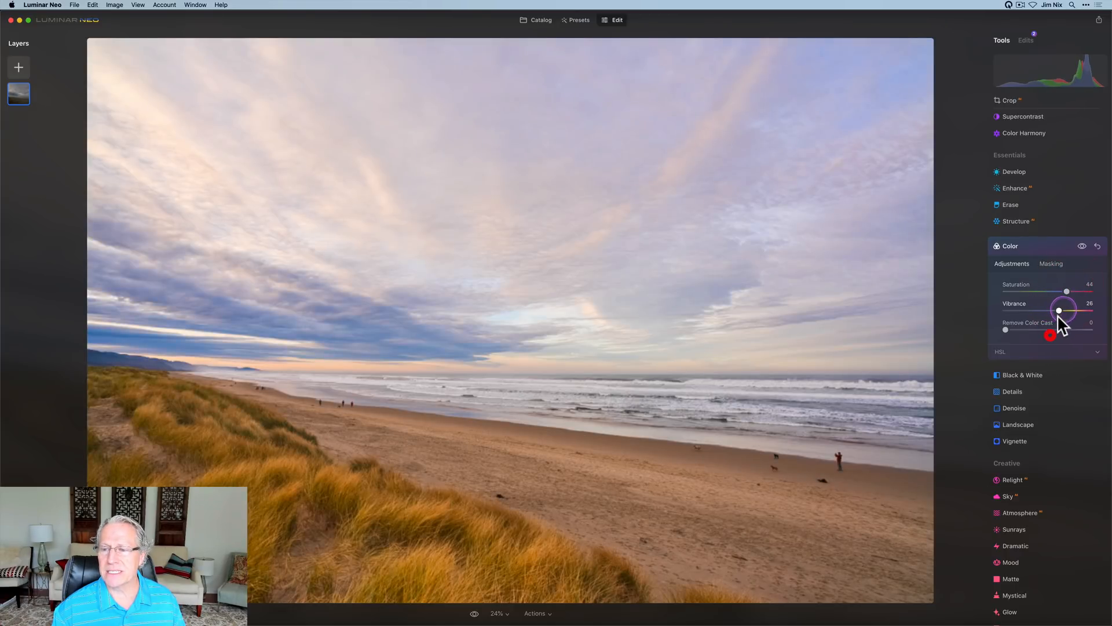
pyautogui.click(1018, 424)
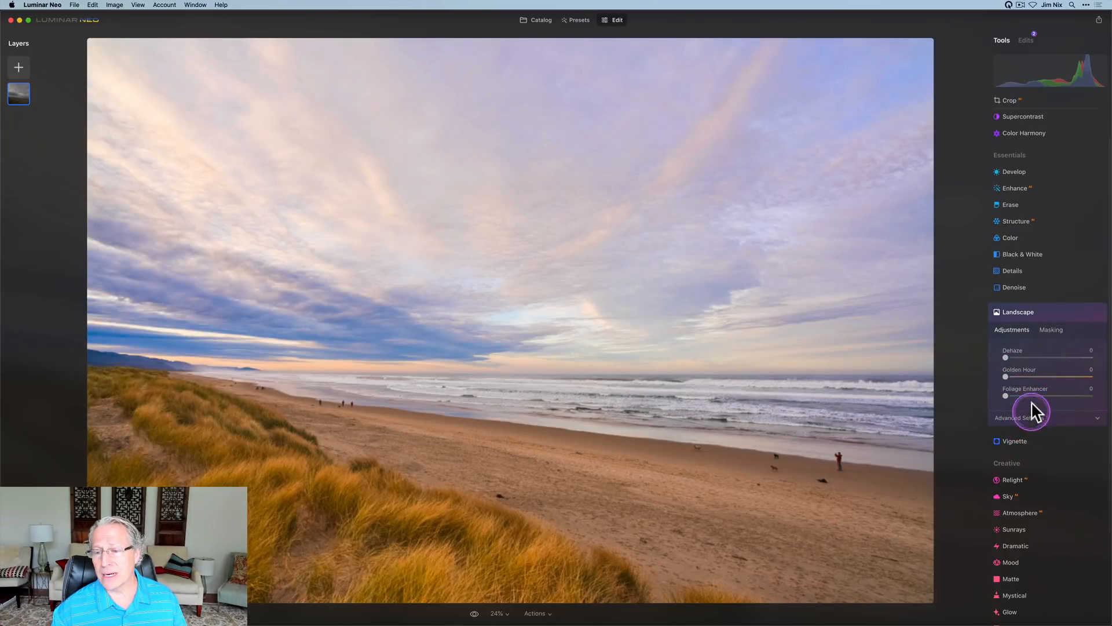
pyautogui.moveTo(1005, 377); pyautogui.dragTo(1045, 376)
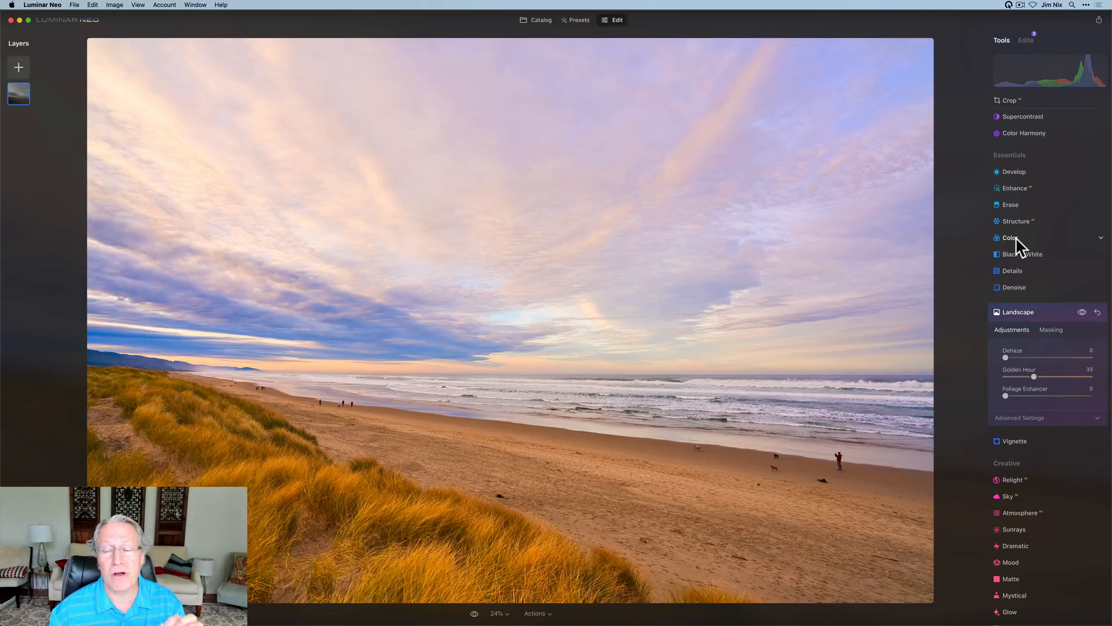
# Step: Switch the Color tool's HSL mode to per-colour Saturation before resetting the edits
pyautogui.click(1009, 238)
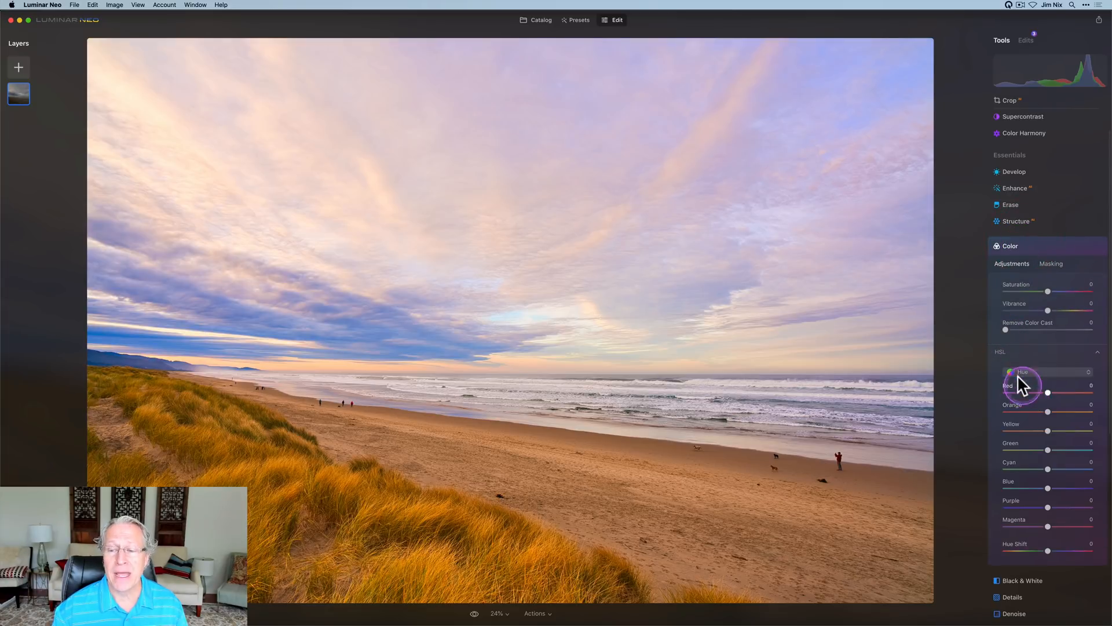
pyautogui.click(1046, 371)
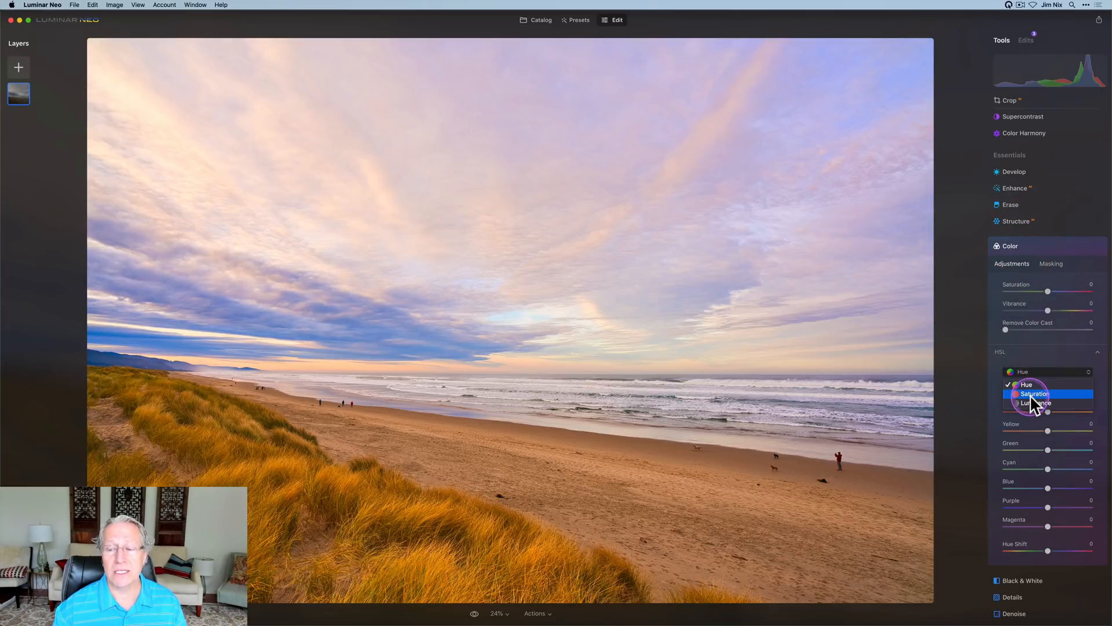
pyautogui.click(1035, 393)
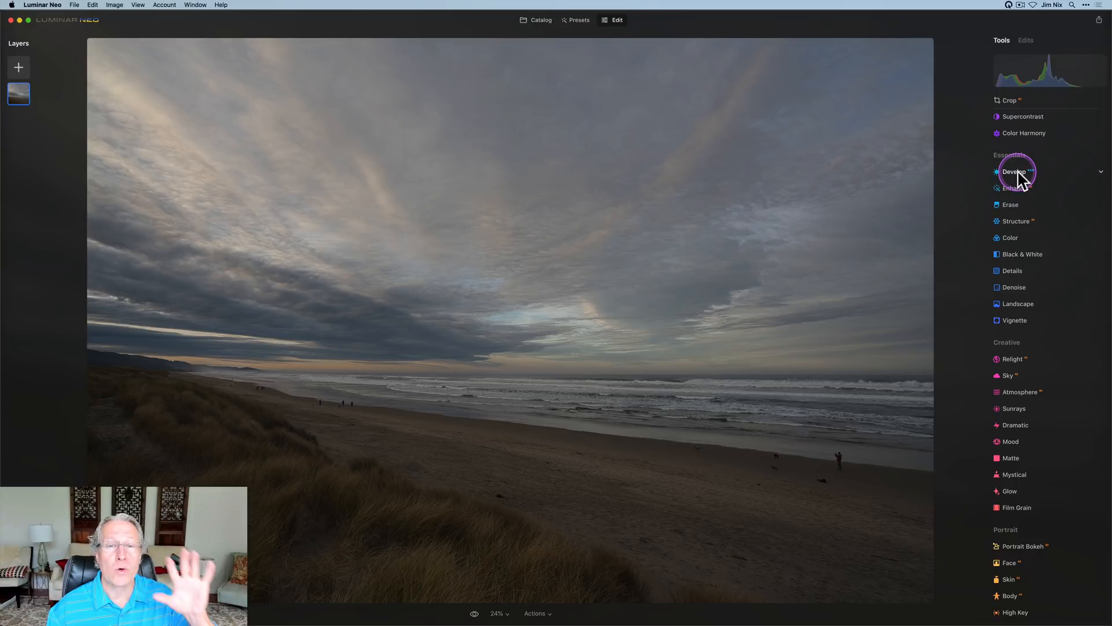
# Step: Set Develop Exposure 0.84, Smart Contrast 16, Highlights -28, Shadows 40 and Vibrance 32
pyautogui.click(1014, 171)
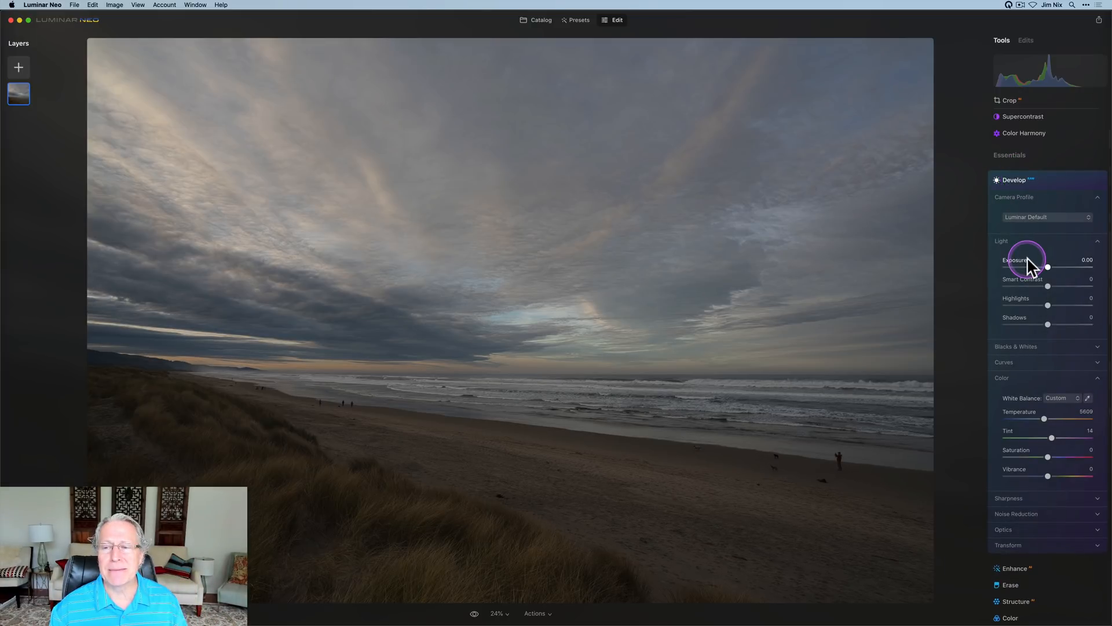
pyautogui.moveTo(1047, 268); pyautogui.dragTo(1056, 268)
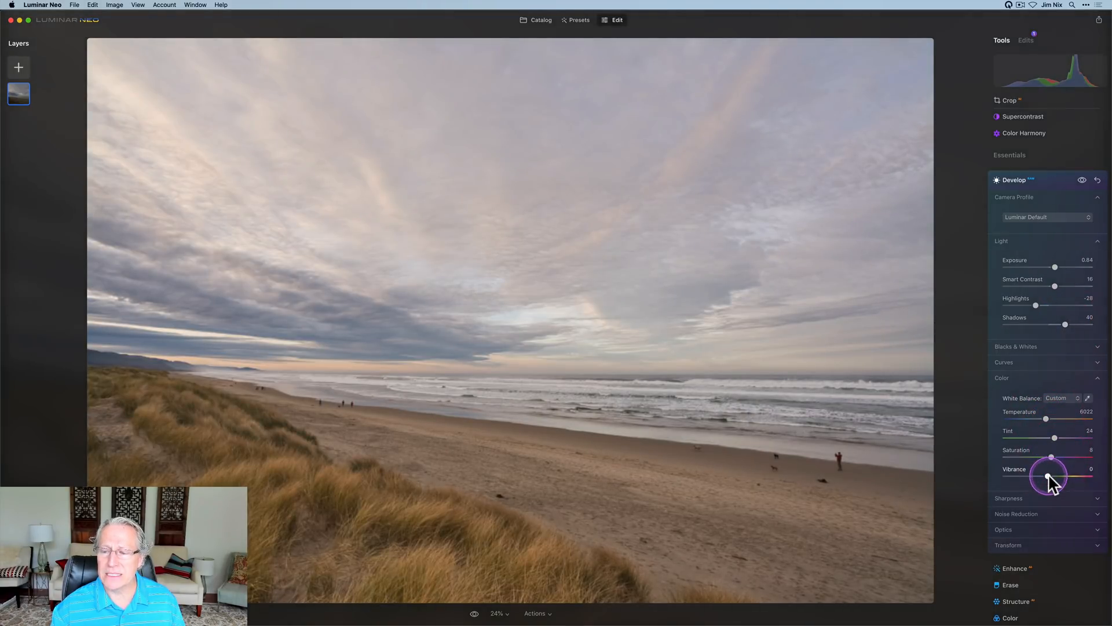
pyautogui.moveTo(1048, 476); pyautogui.dragTo(1063, 476)
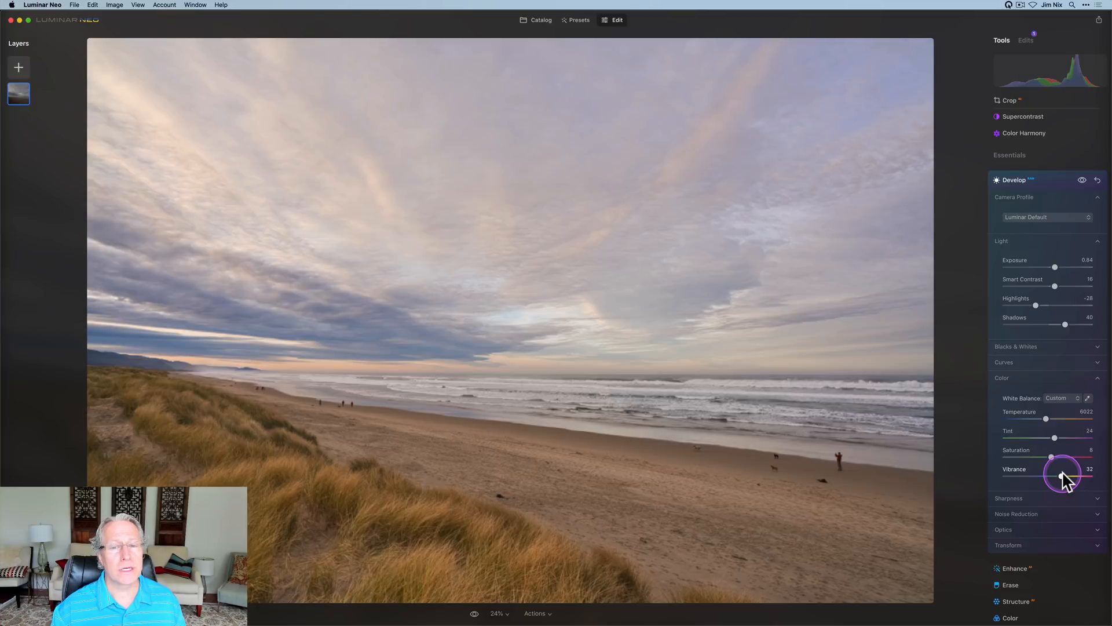
pyautogui.click(1014, 179)
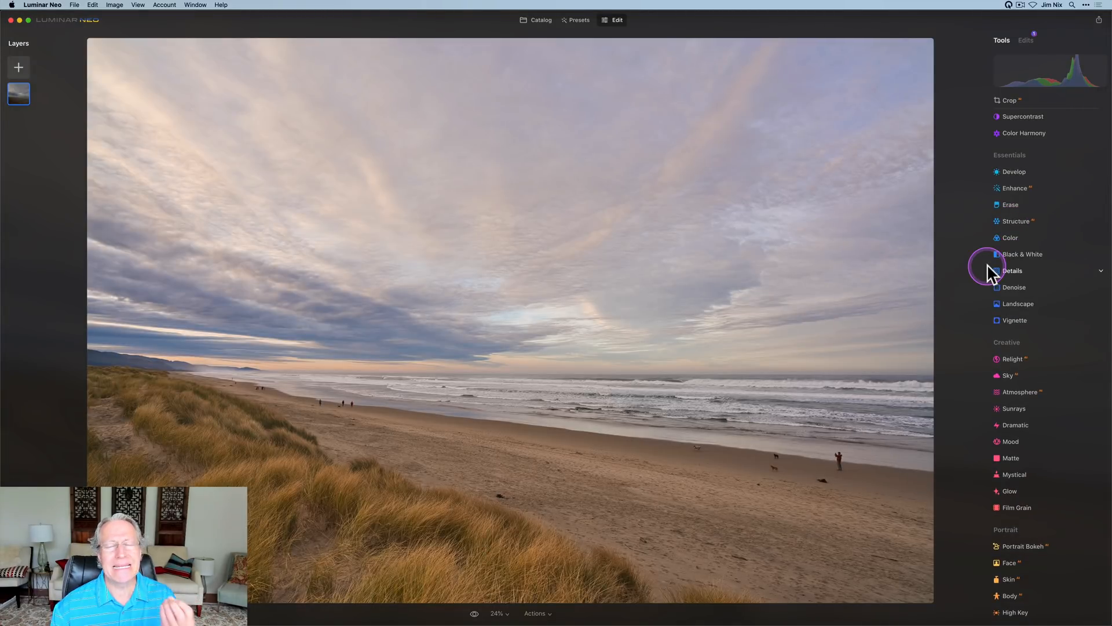
# Step: Raise Structure Amount to 50 and bring up its Masking options
pyautogui.click(1015, 220)
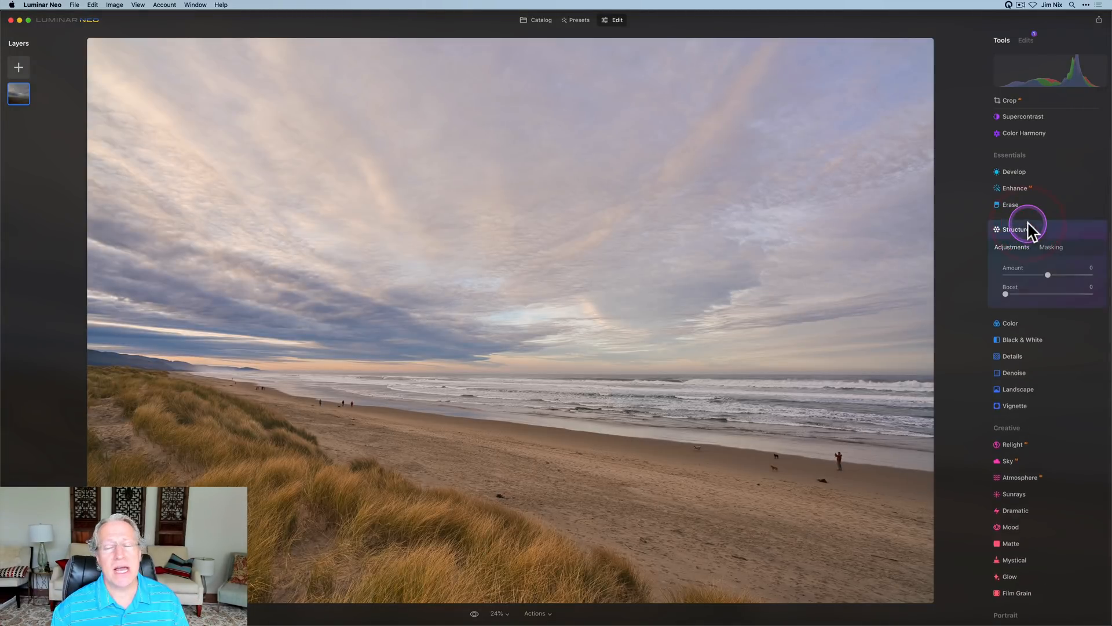
pyautogui.moveTo(1047, 276); pyautogui.dragTo(1067, 276)
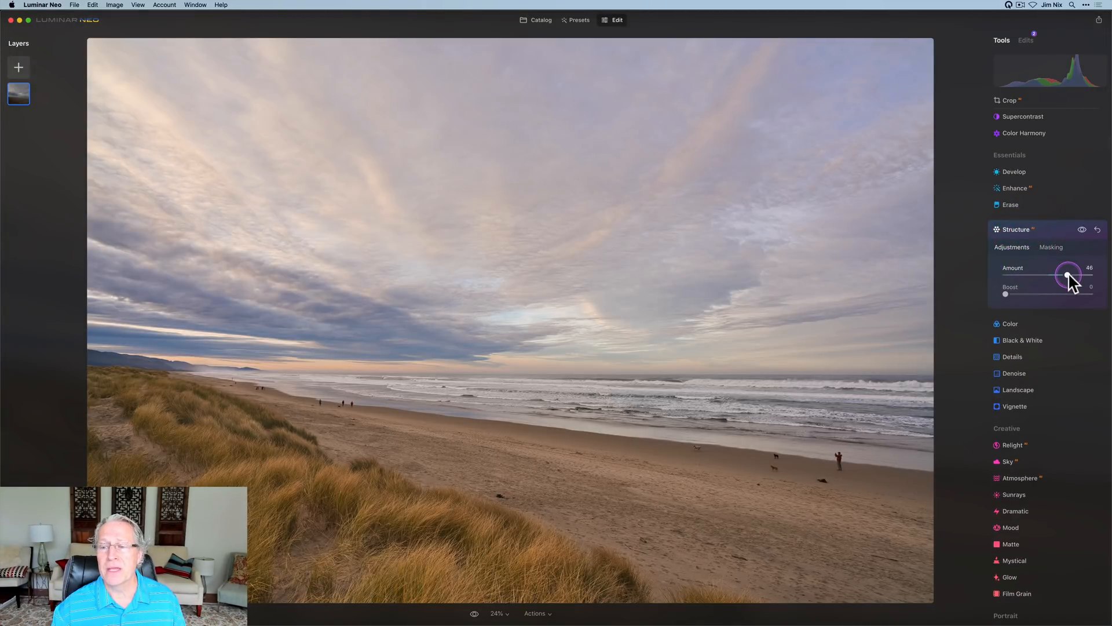
pyautogui.moveTo(1066, 276); pyautogui.dragTo(1067, 276)
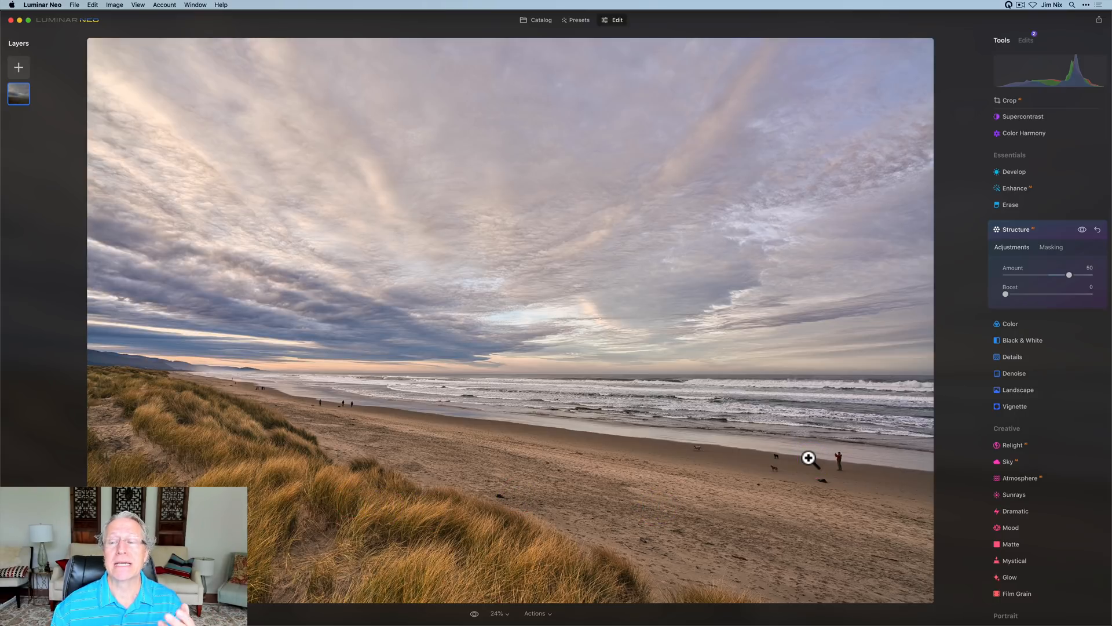
pyautogui.click(1052, 246)
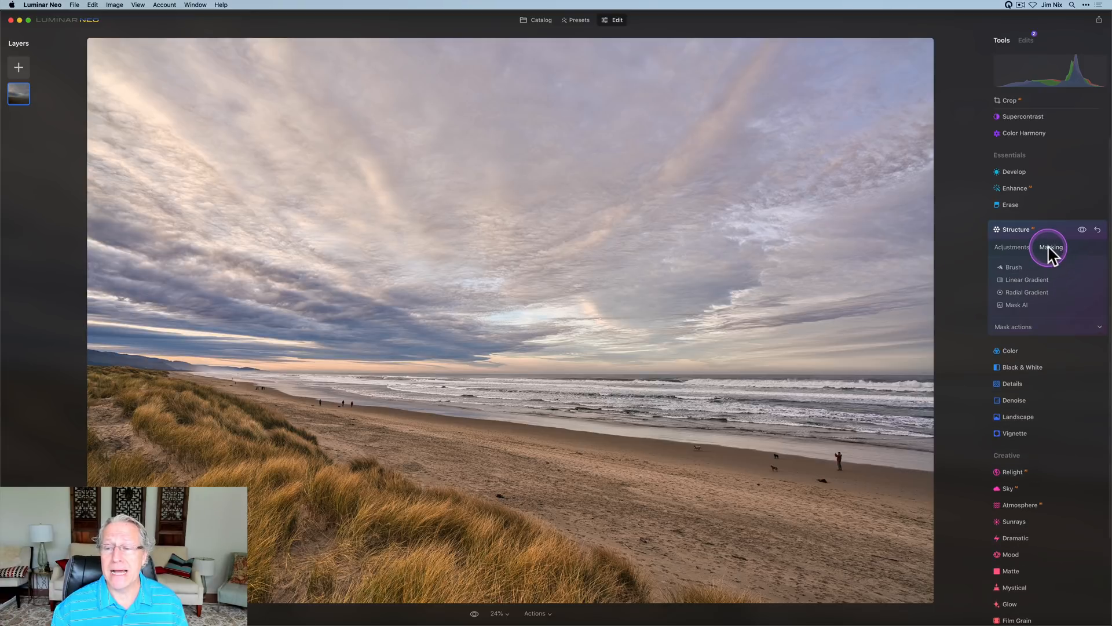